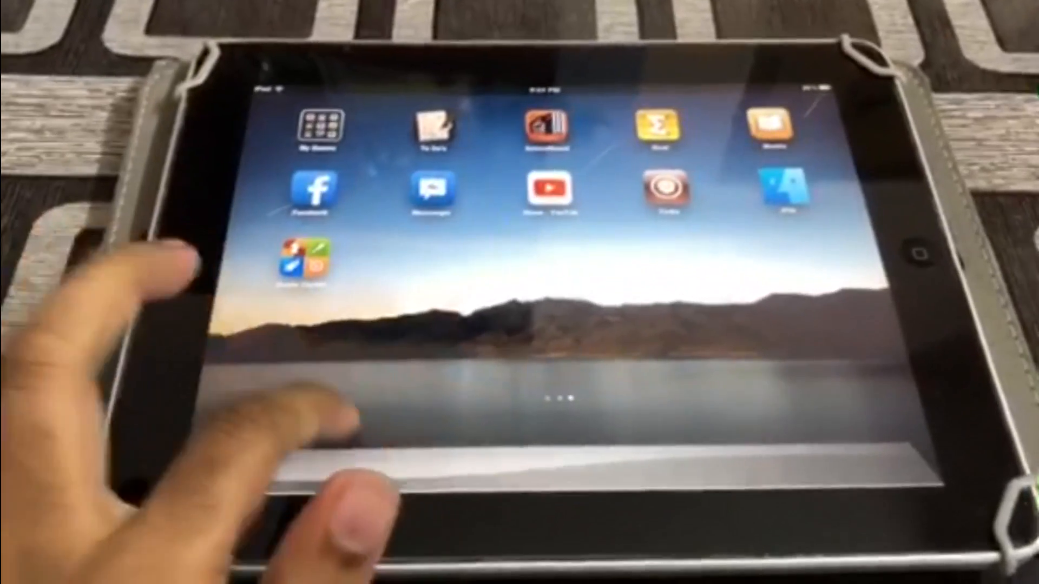
# Step: Swipe across the home screen pages and open the My Games folder of Angry Birds titles
pyautogui.hscroll(-3)
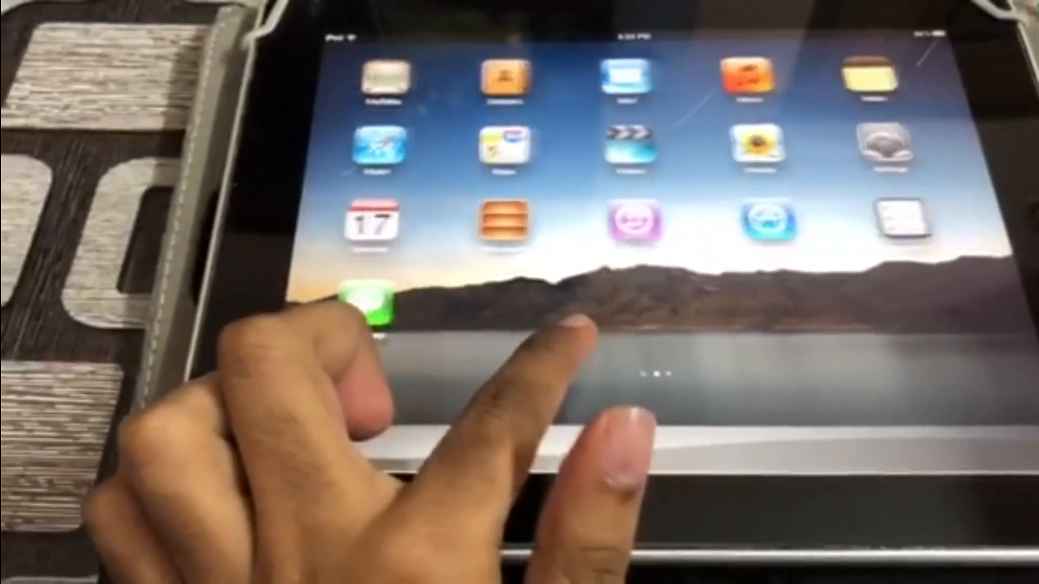
pyautogui.hscroll(-3)
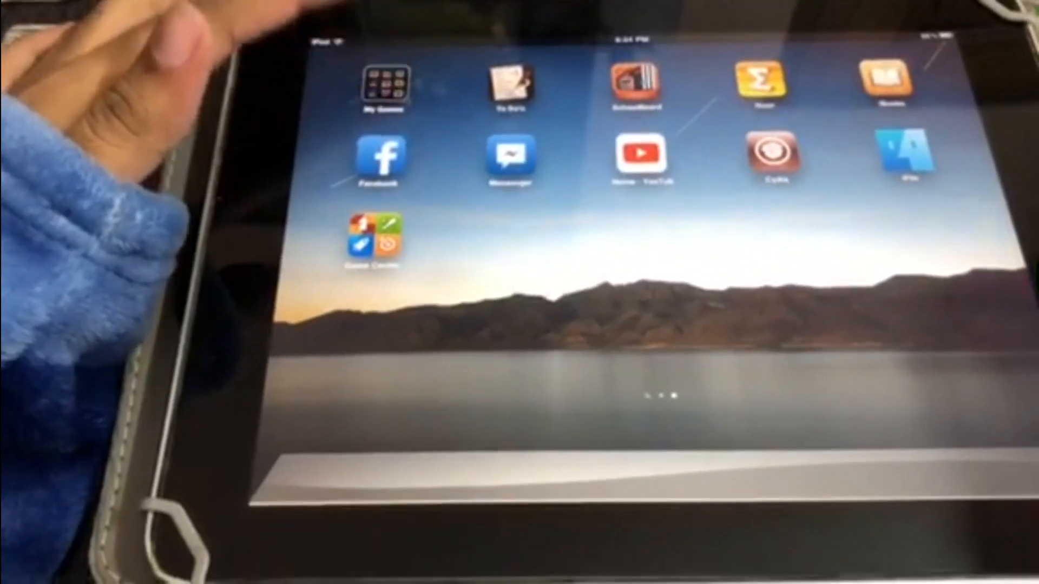
pyautogui.click(384, 83)
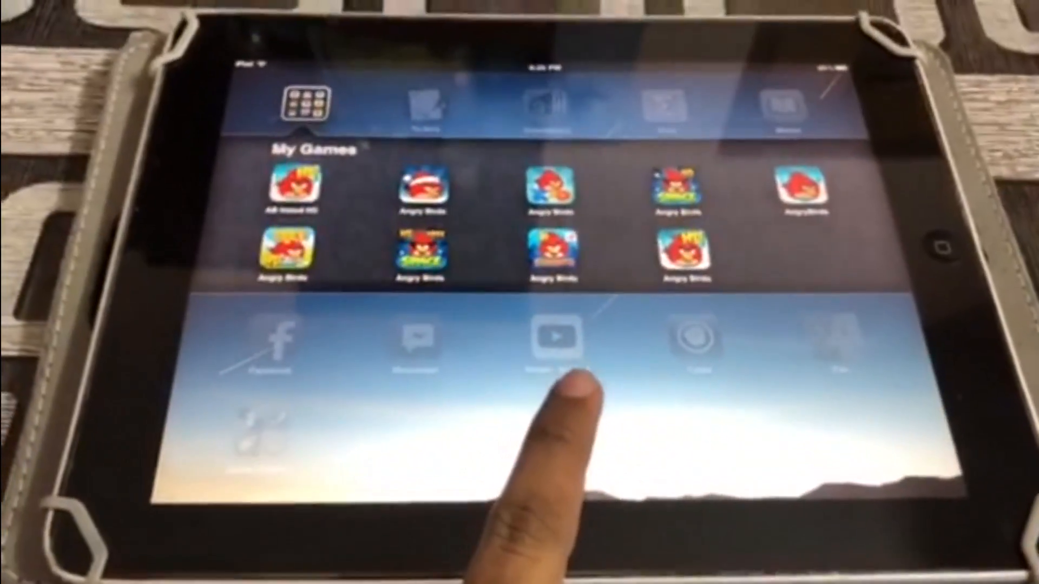
pyautogui.click(311, 106)
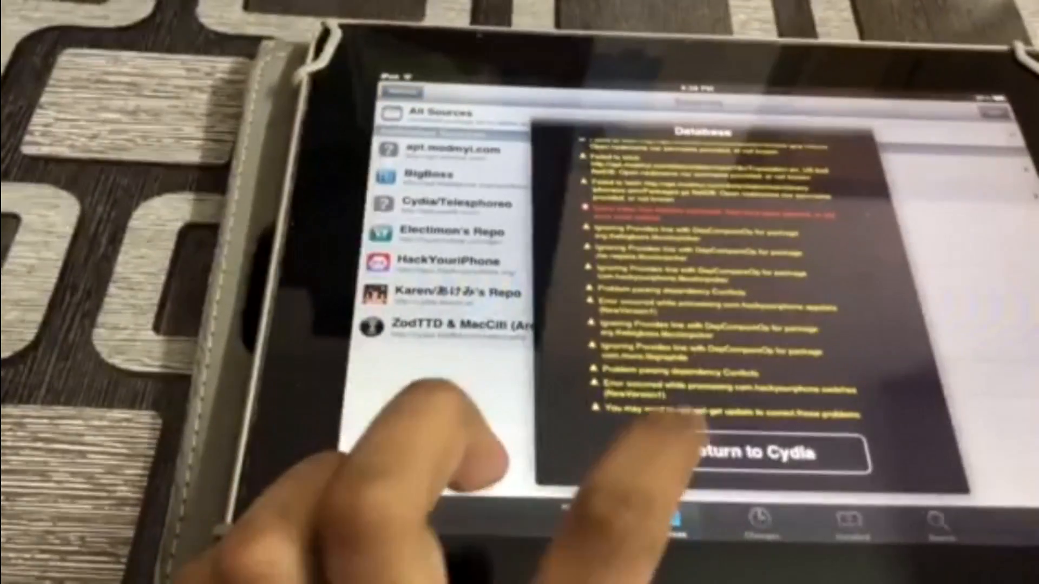
# Step: Dismiss the database warnings and show the Sections list (Themes, Tweaks, Utilities)
pyautogui.click(757, 453)
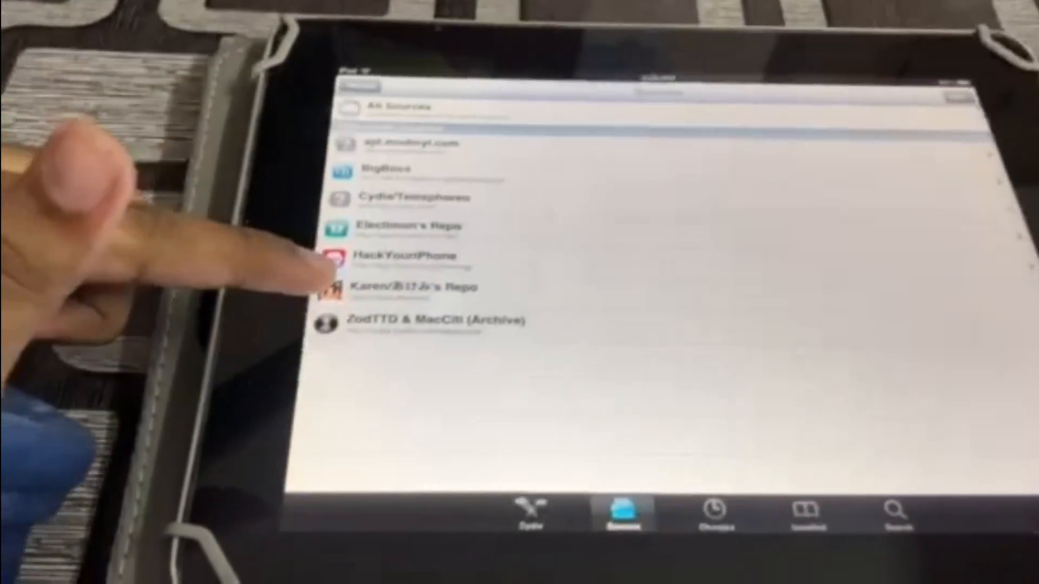
pyautogui.click(416, 287)
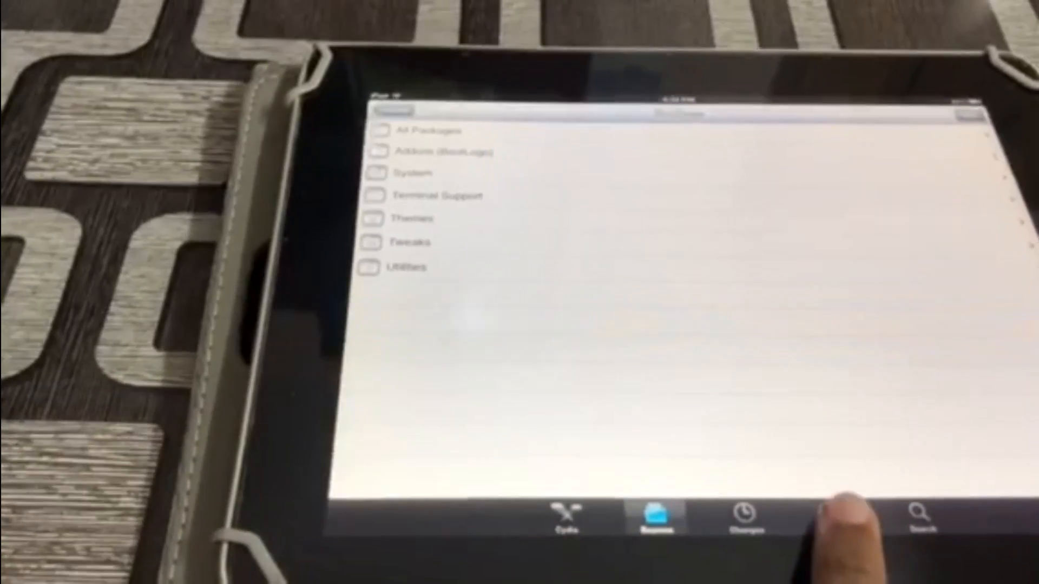
# Step: Show the Installed packages list with AppSync Unified, Cydia Substrate and iFile
pyautogui.click(841, 506)
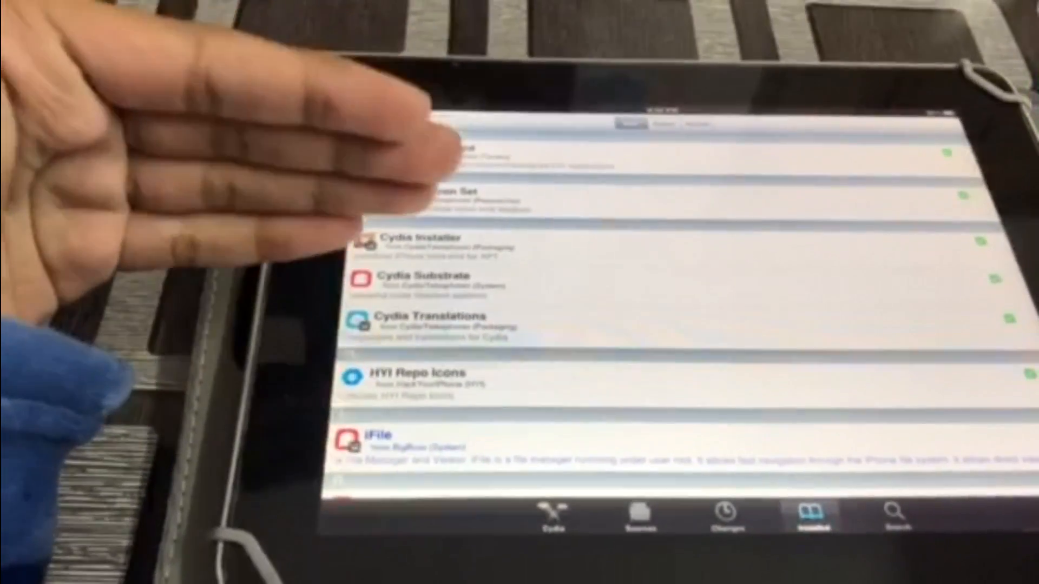
pyautogui.click(553, 518)
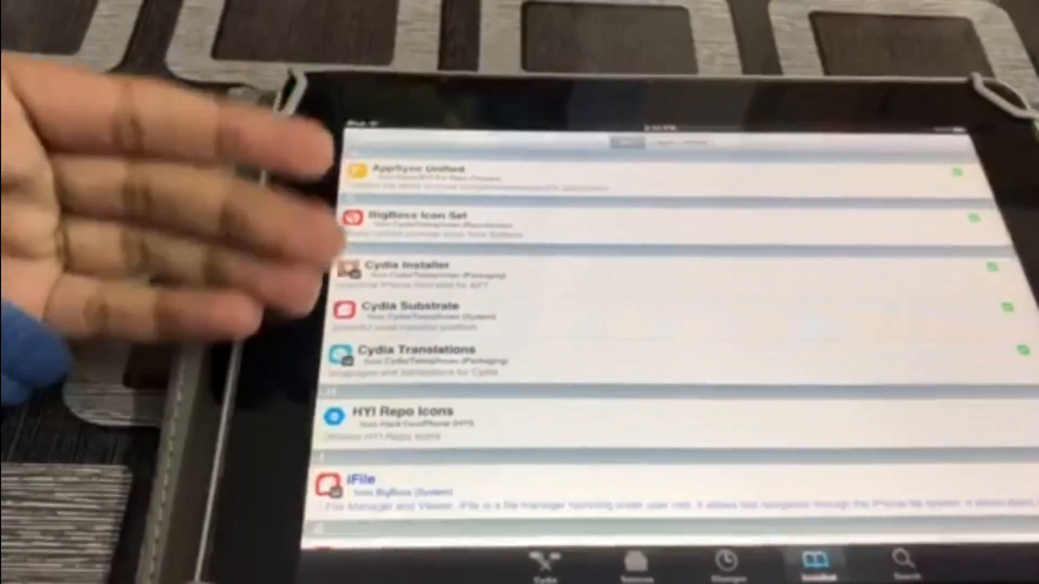
pyautogui.click(411, 170)
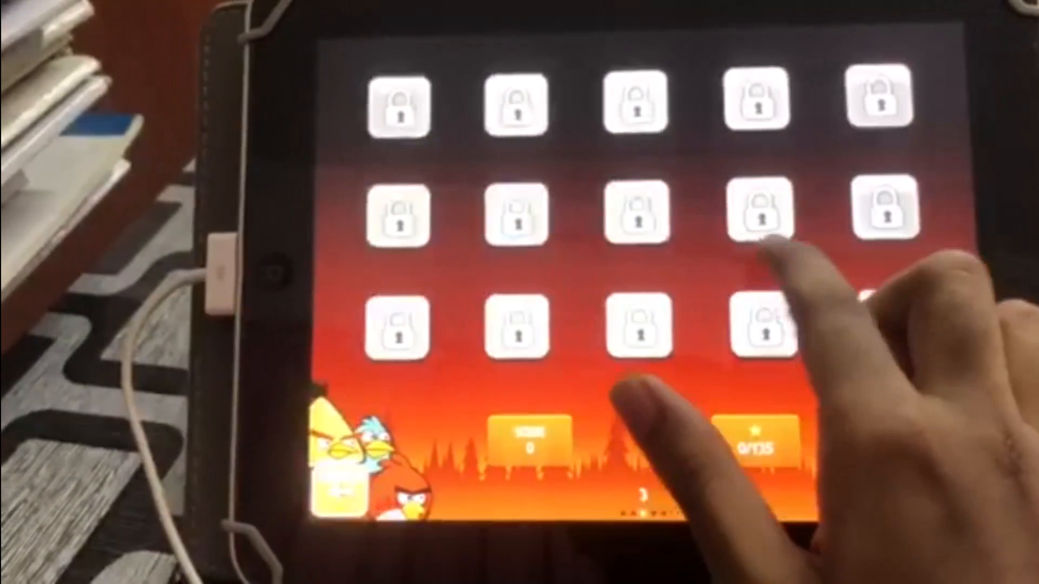
# Step: View the Halloween pumpkin episode screen, then return to the locked level grid
pyautogui.click(766, 212)
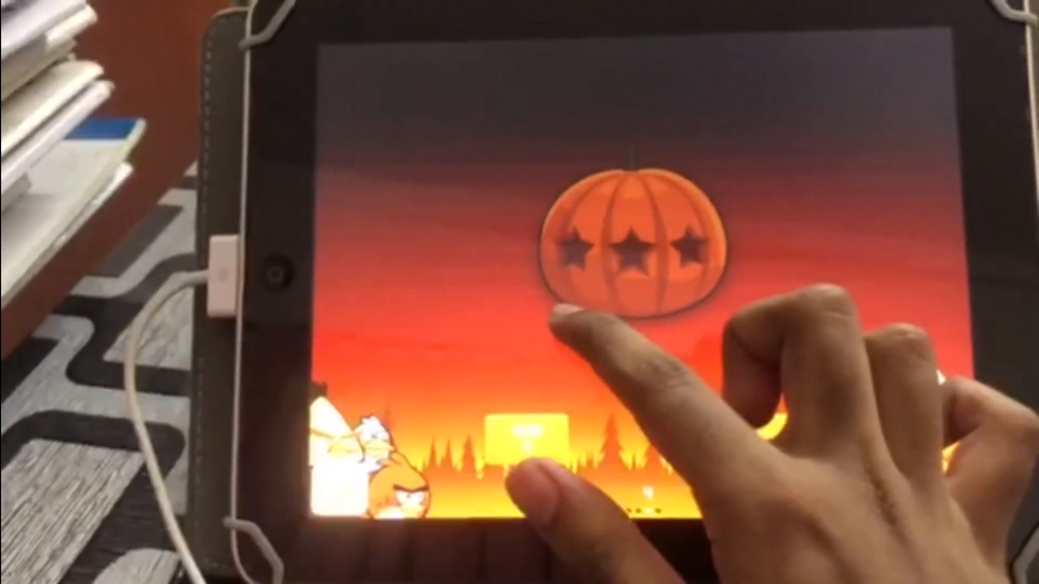
pyautogui.click(629, 231)
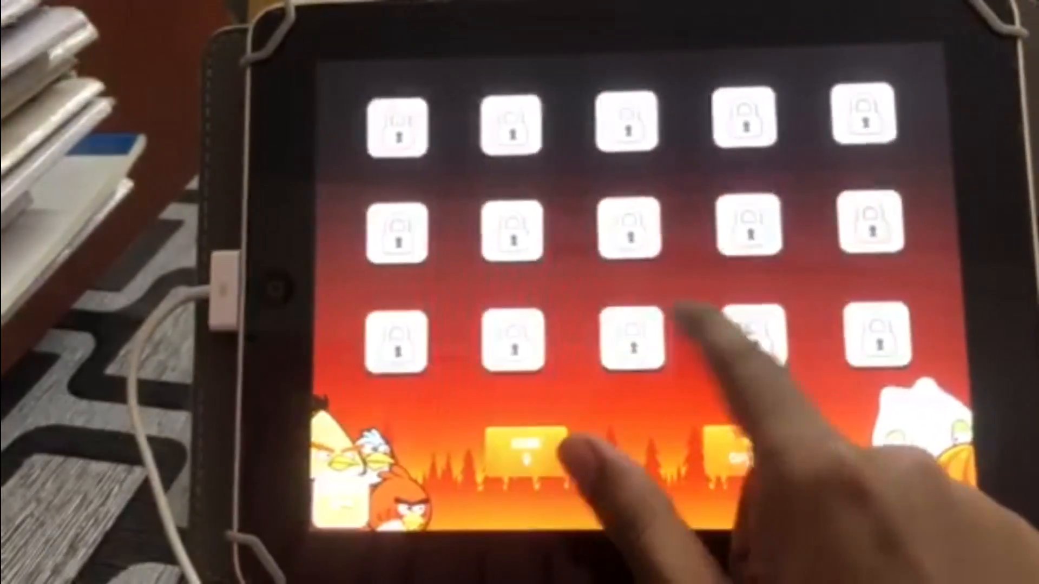